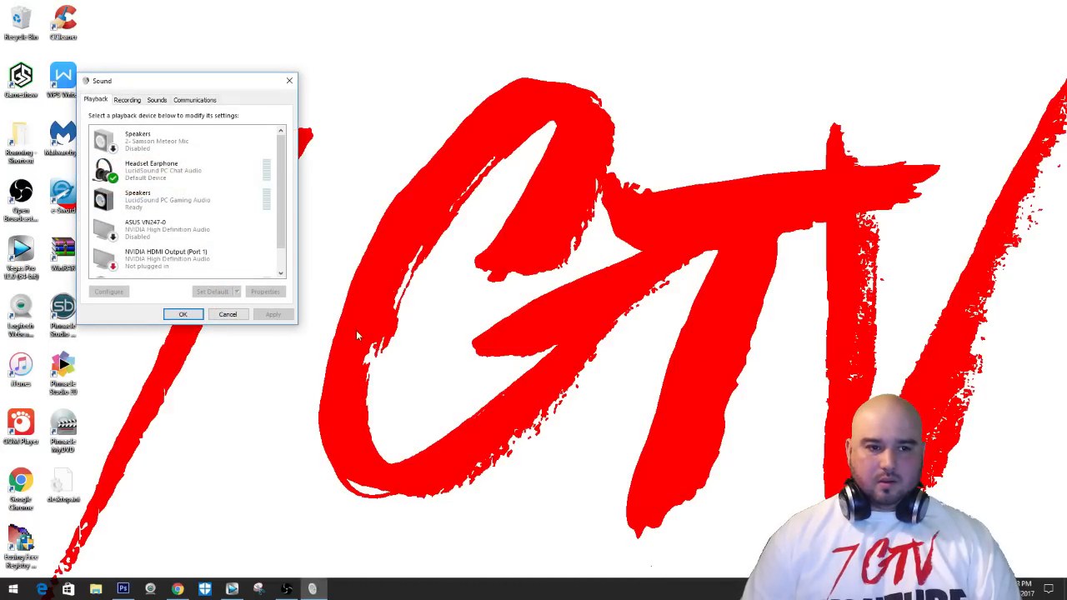
# Inspect the LucidSound chat headset's context options without changing anything yet
pyautogui.click(184, 170)
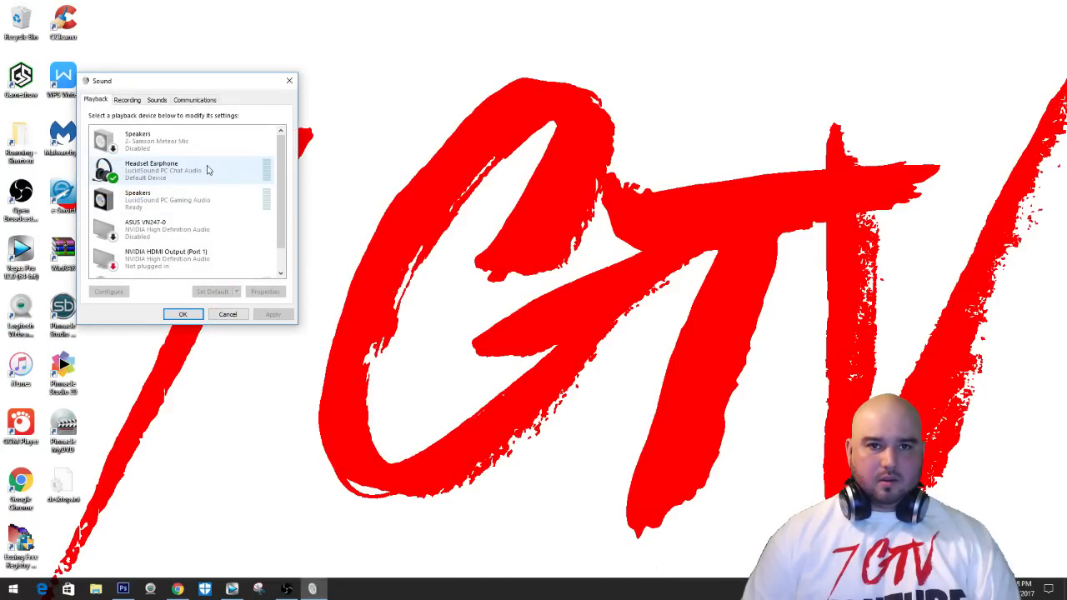
pyautogui.rightClick(163, 171)
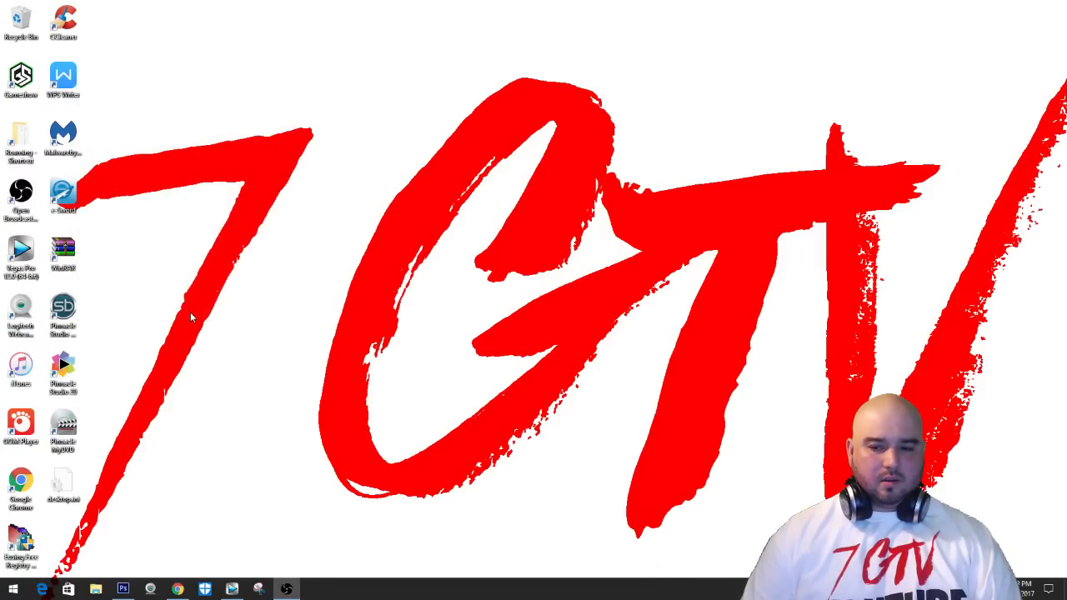
pyautogui.moveTo(797, 417)
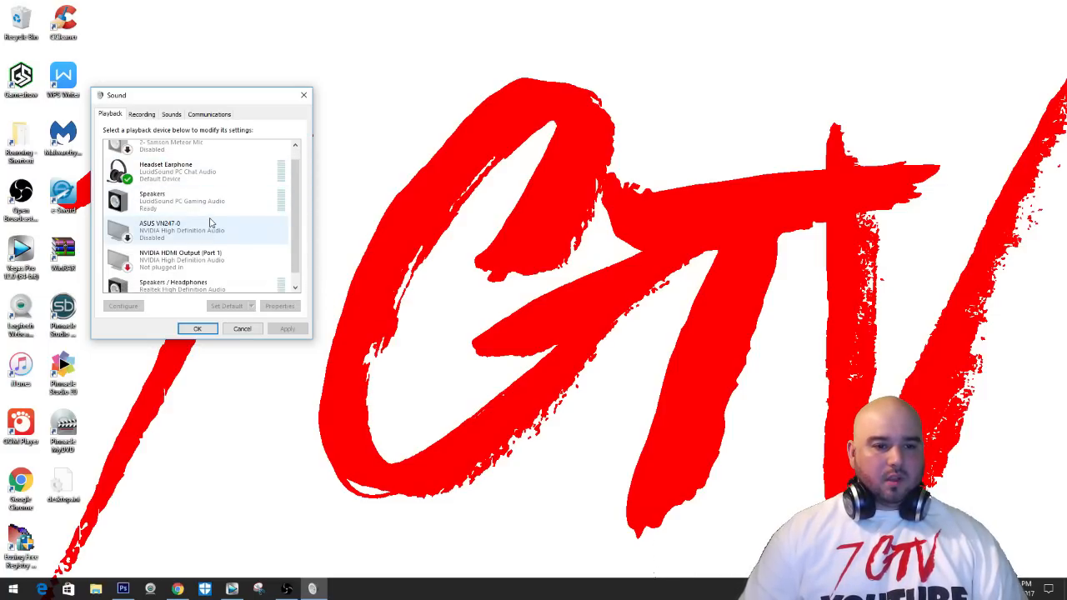
pyautogui.click(192, 168)
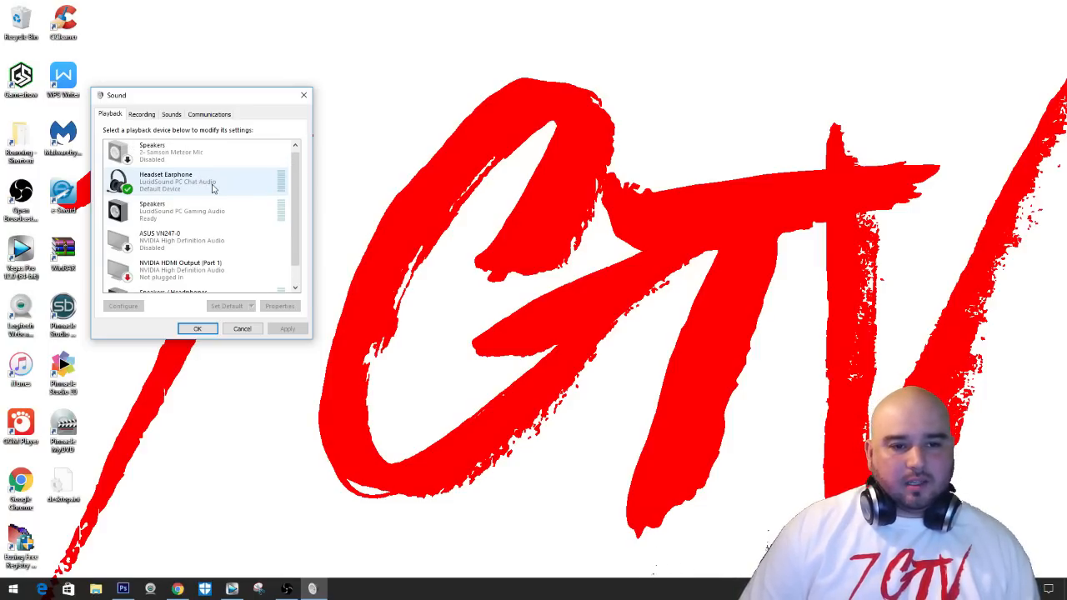
pyautogui.rightClick(208, 182)
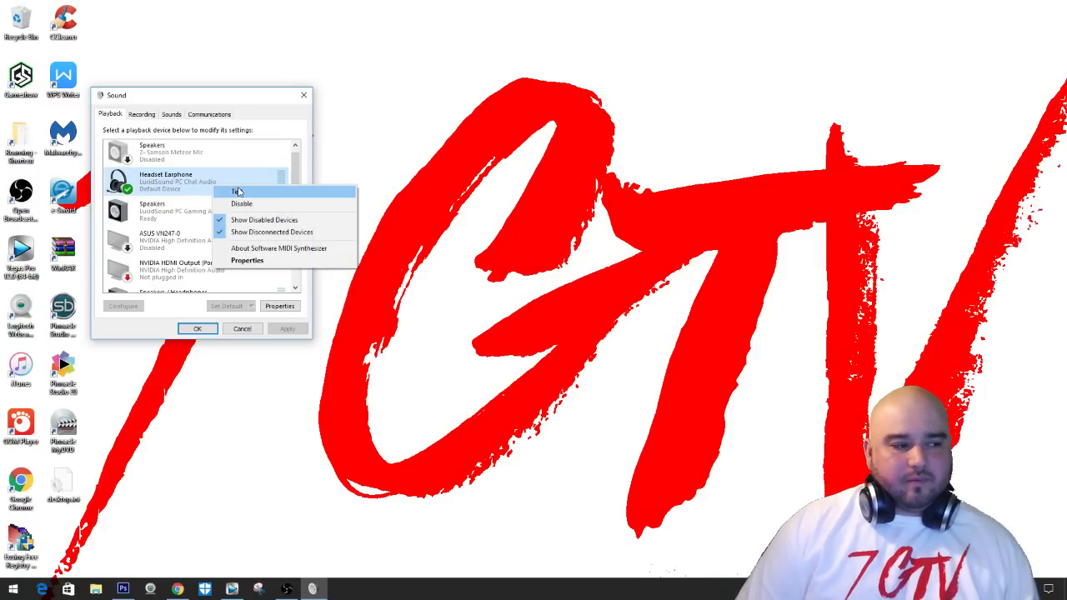
pyautogui.click(280, 117)
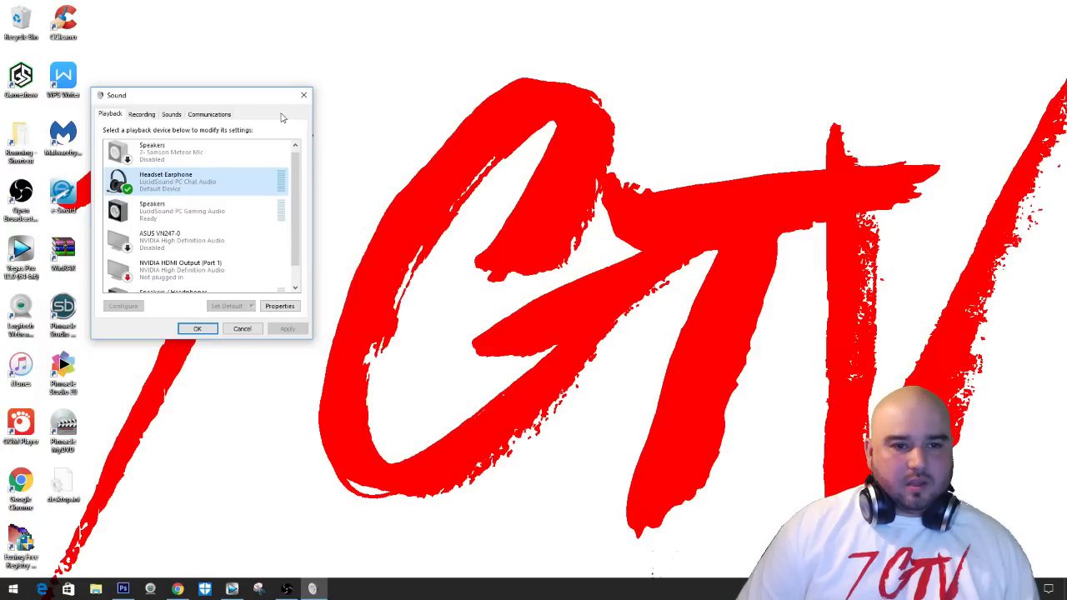
pyautogui.moveTo(240, 135)
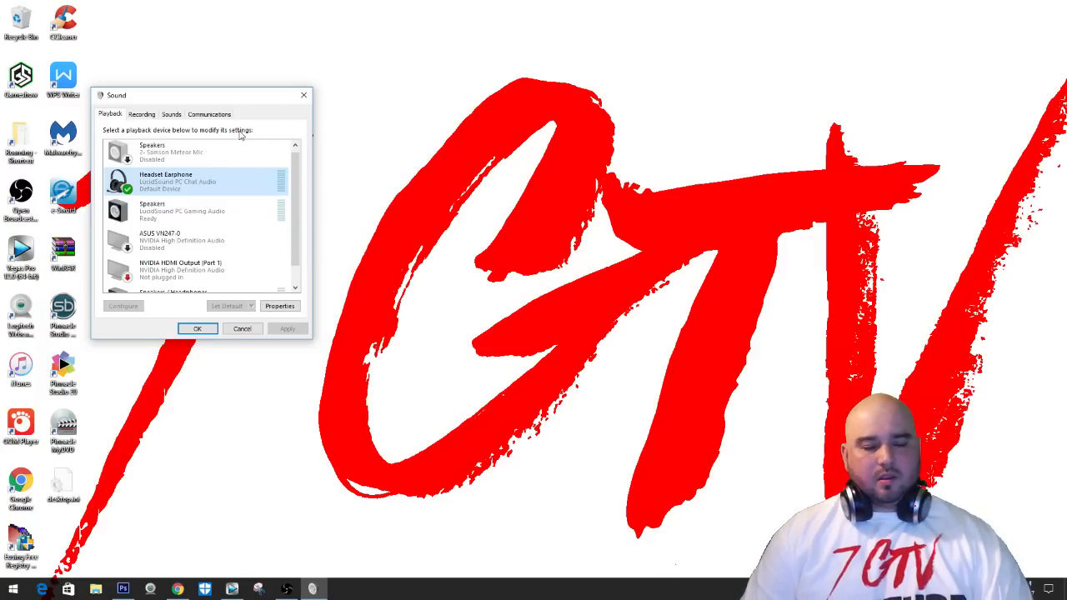
pyautogui.moveTo(230, 182)
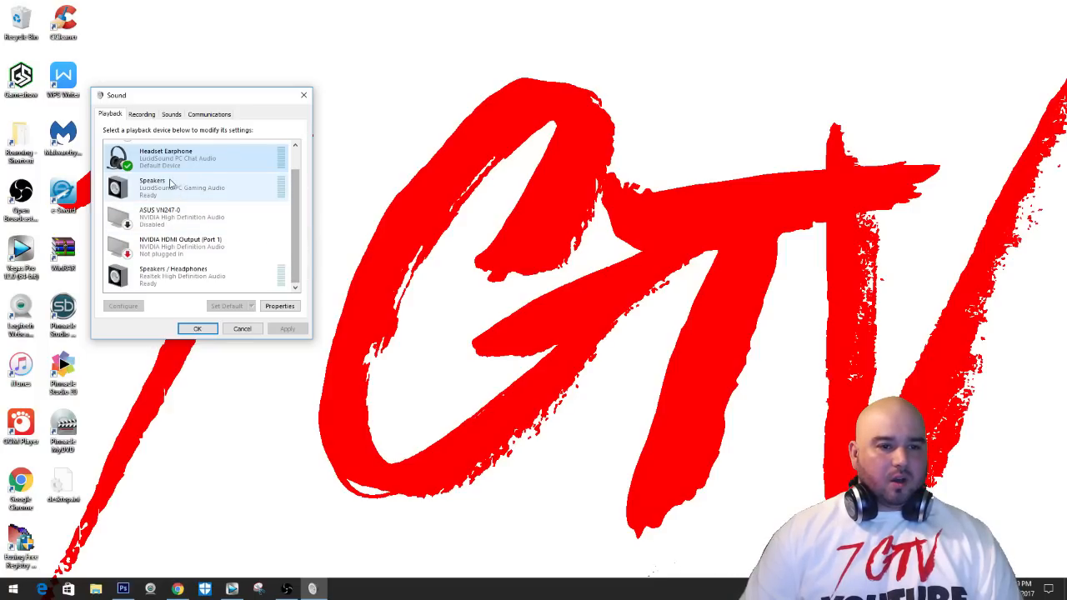
pyautogui.moveTo(217, 192)
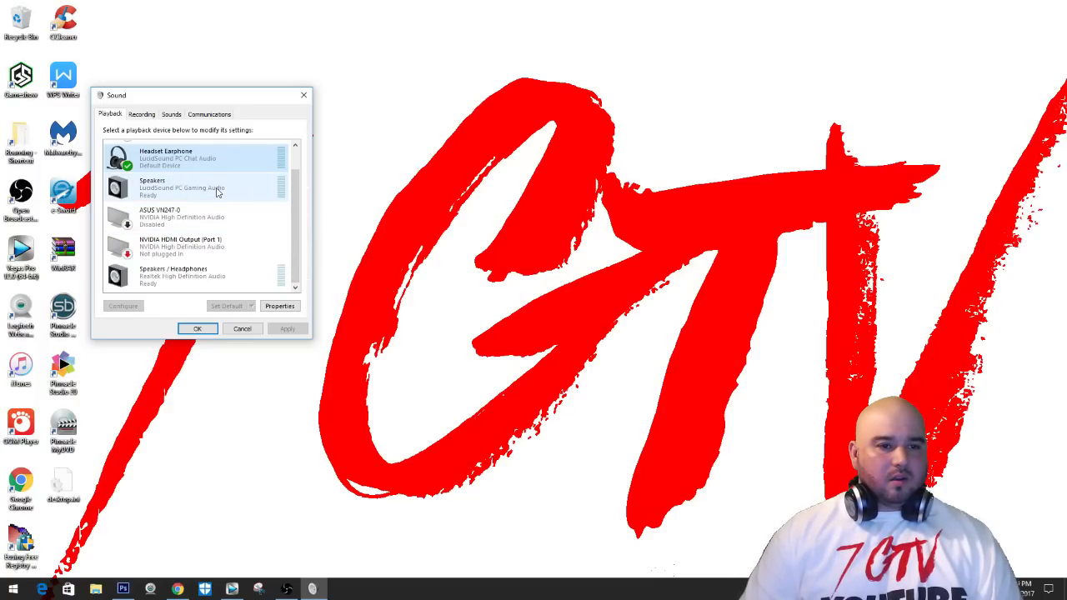
# Make Speakers (LucidSound PC Gaming Audio) the default device and disable the chat headset
pyautogui.click(200, 187)
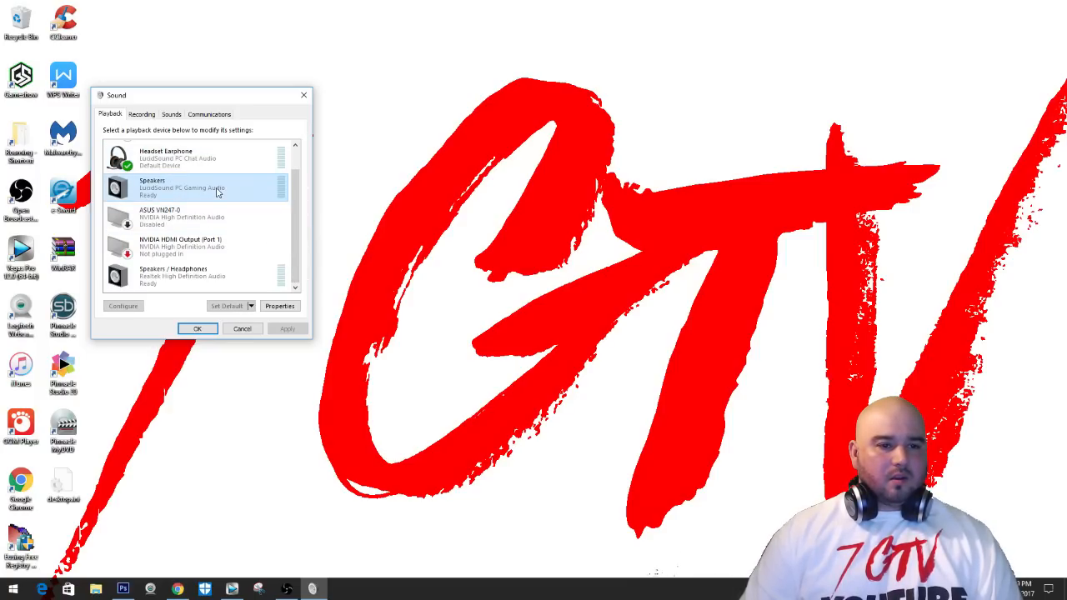
pyautogui.rightClick(213, 187)
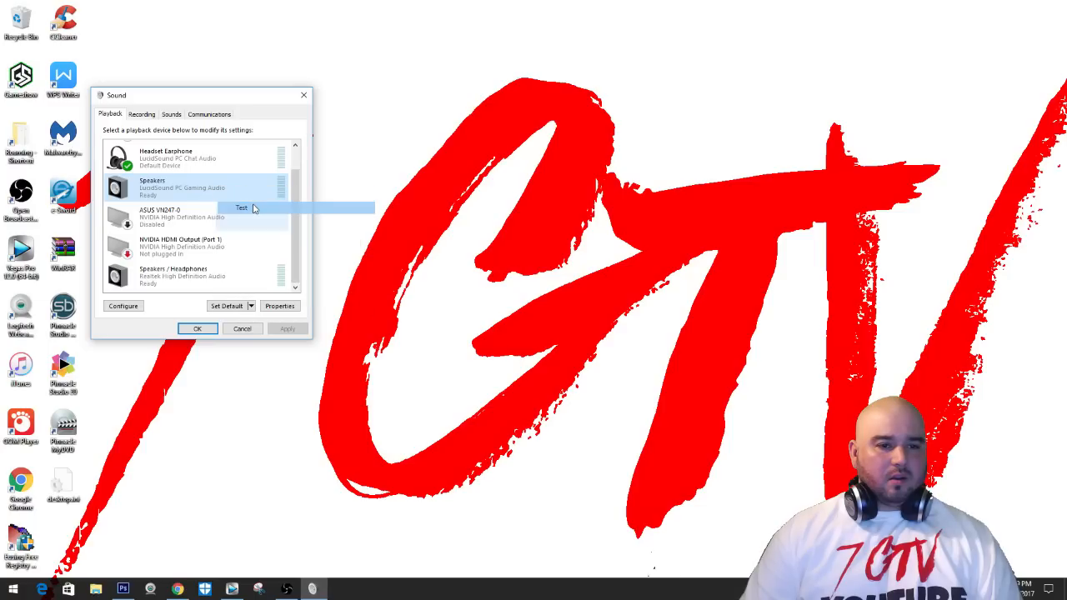
pyautogui.moveTo(217, 197)
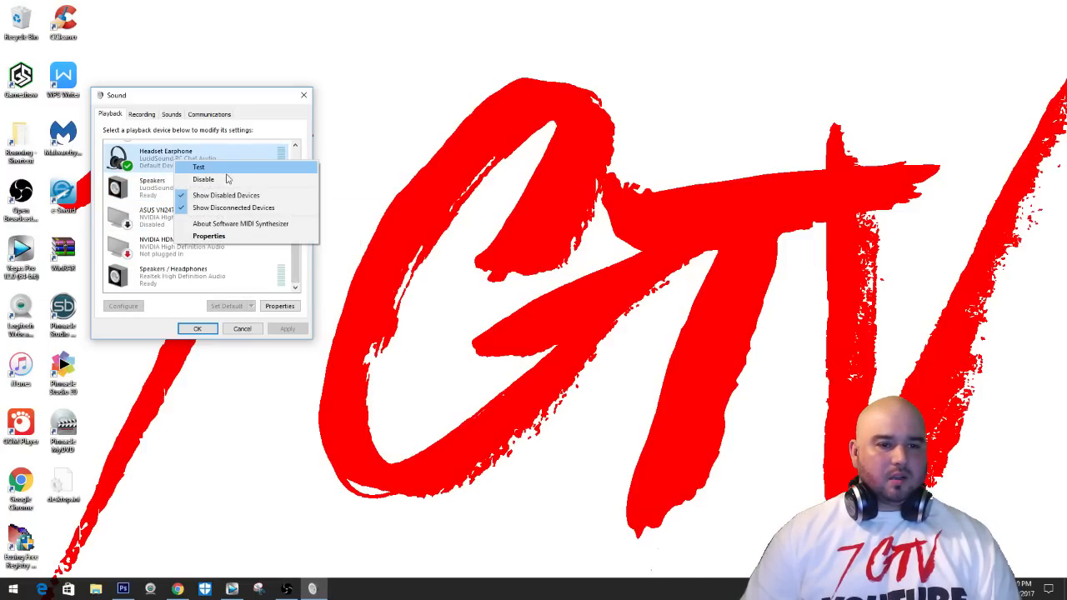
pyautogui.rightClick(153, 187)
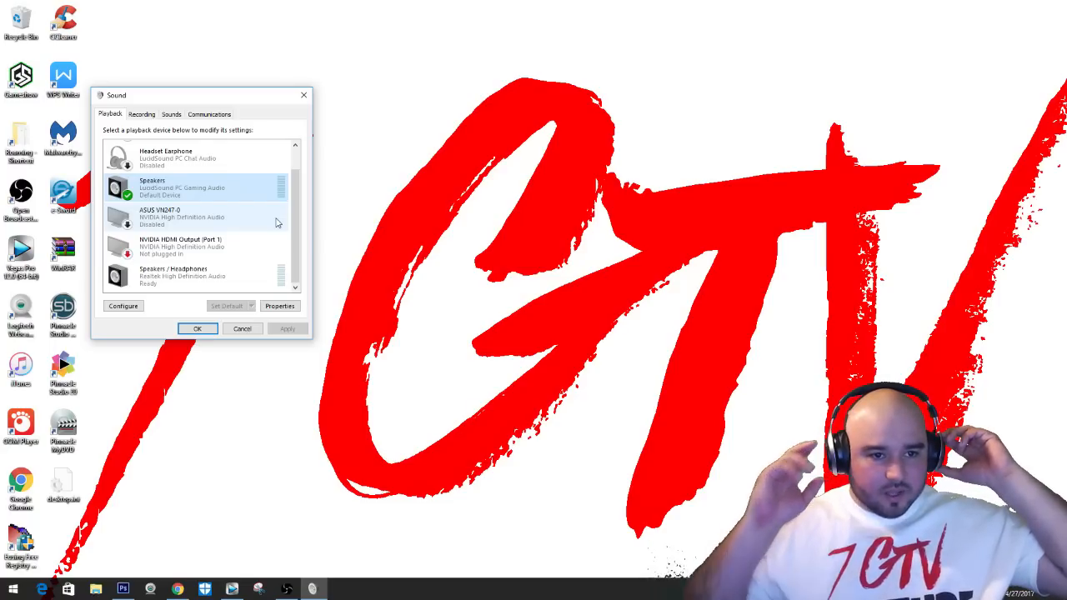
pyautogui.rightClick(182, 187)
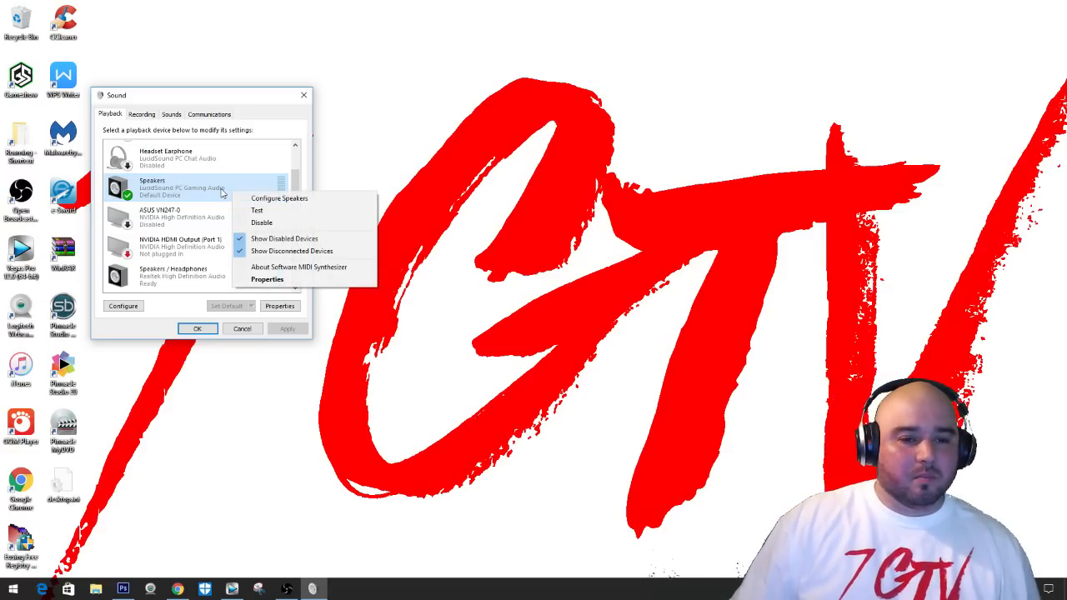
pyautogui.moveTo(315, 187)
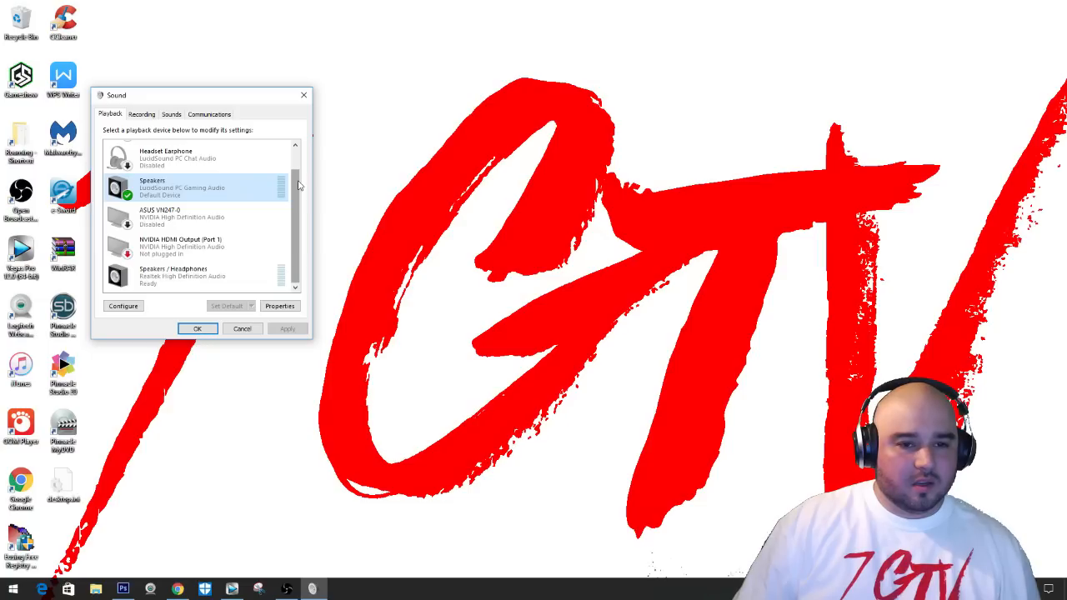
pyautogui.rightClick(182, 187)
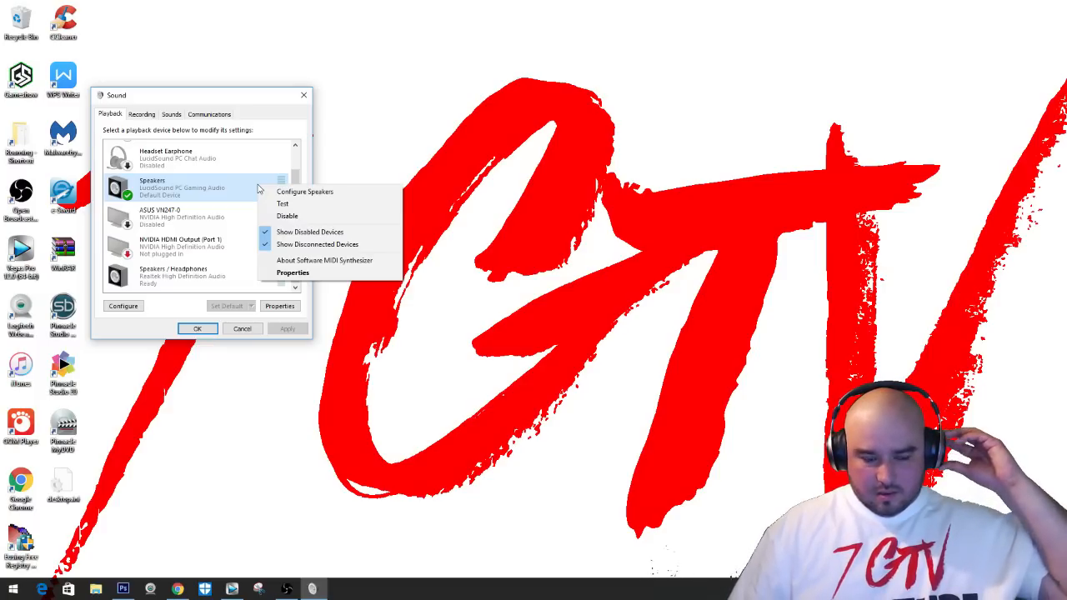
pyautogui.moveTo(317, 204)
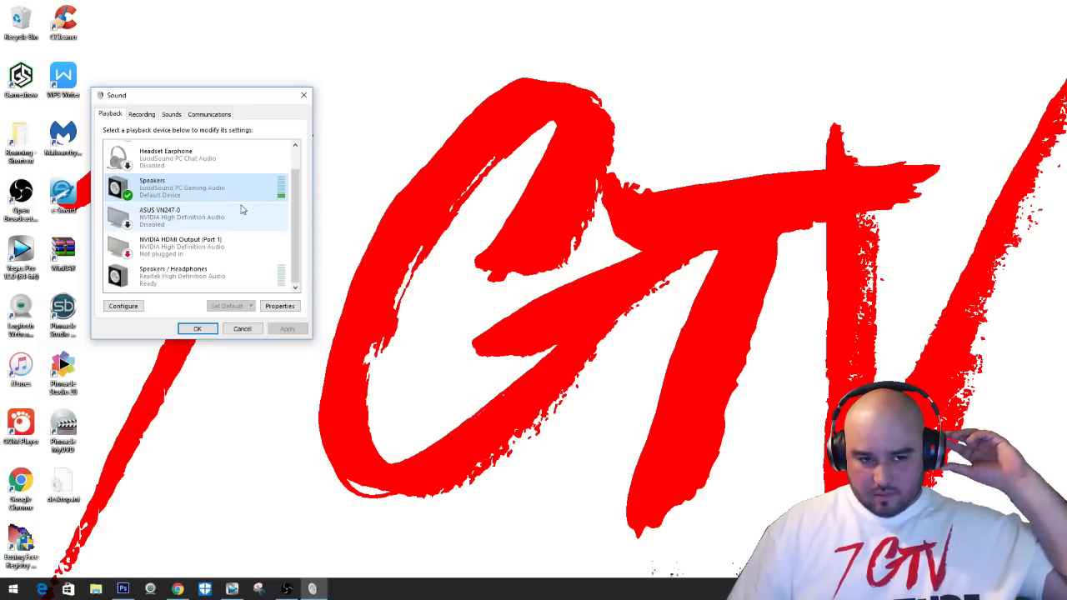
pyautogui.moveTo(220, 192)
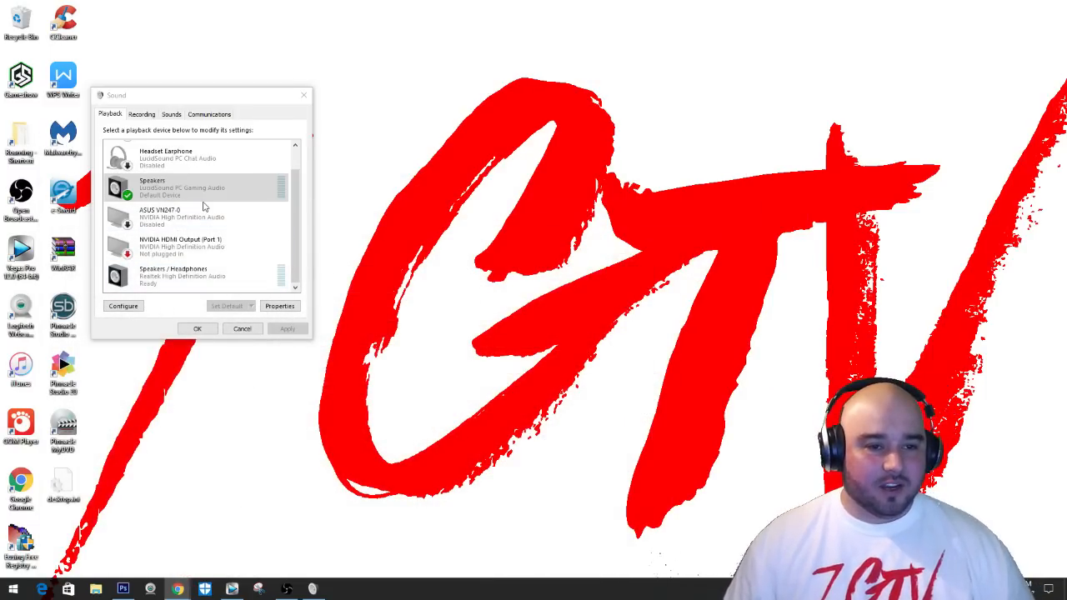
# Show the Configure Speakers, Test and Disable actions for the LucidSound gaming speakers
pyautogui.scroll(3)
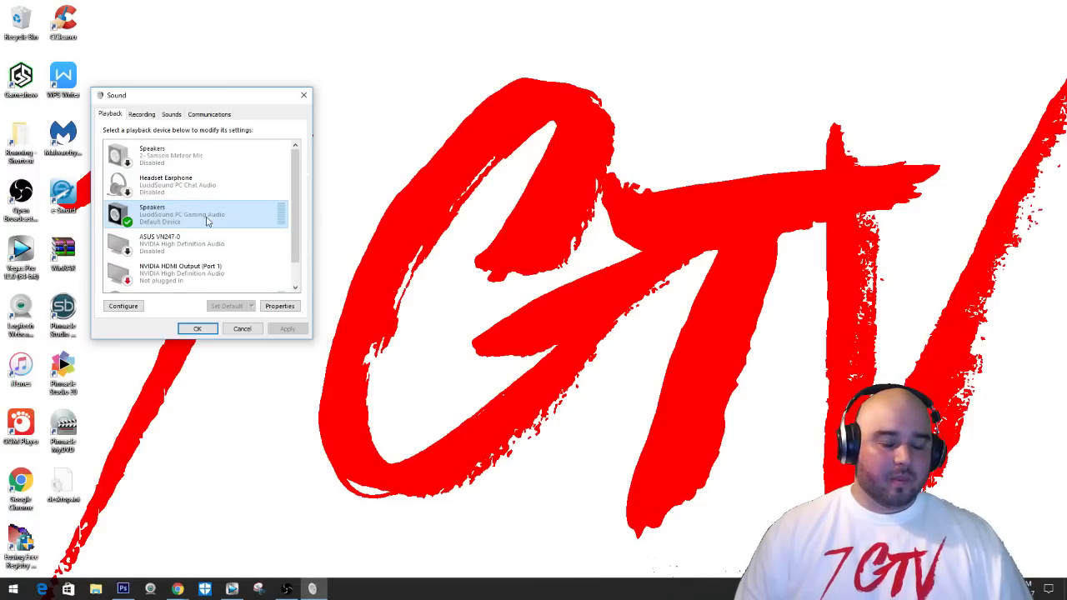
pyautogui.rightClick(197, 216)
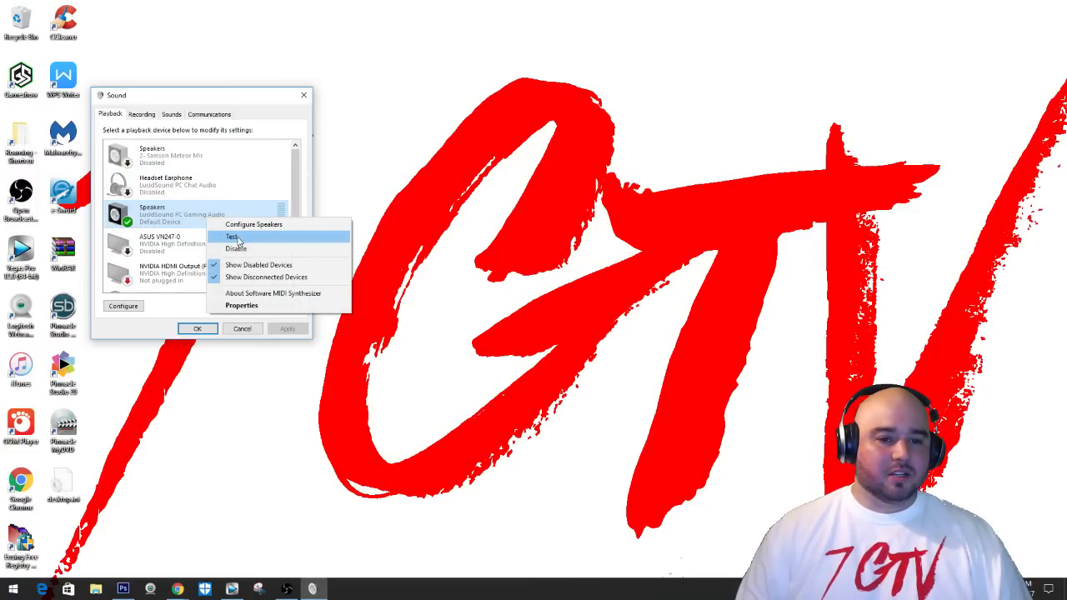